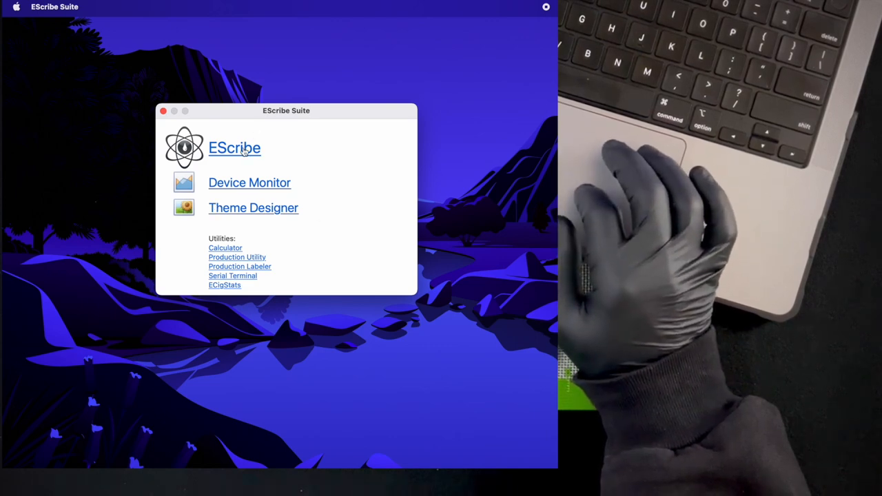
Launch EScribe from the suite launcher to reach its Welcome page
click(234, 148)
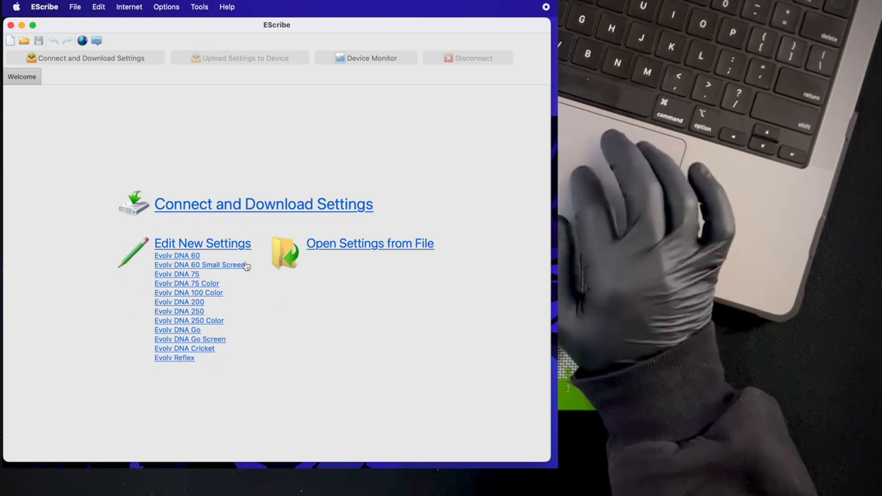
mouse_move(187, 232)
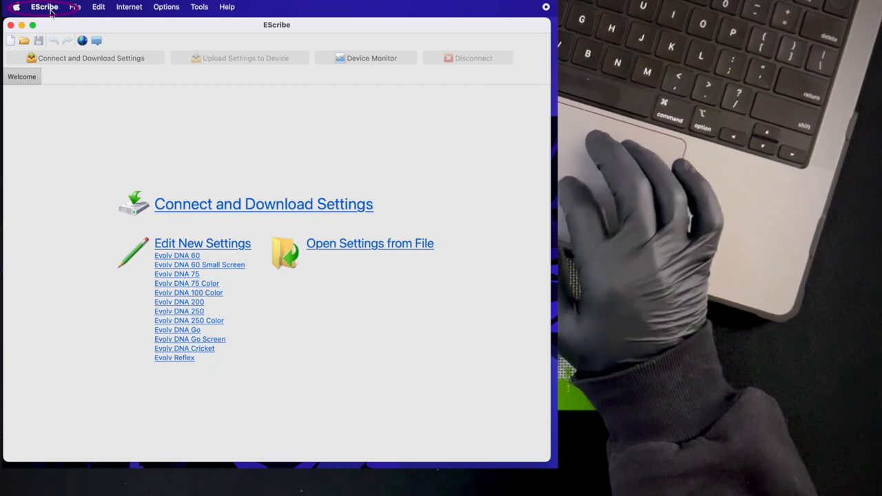
click(44, 7)
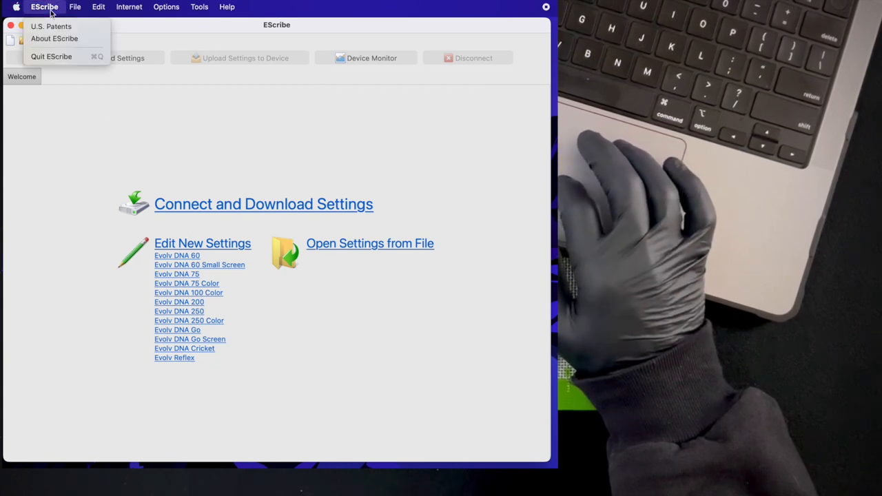
click(54, 38)
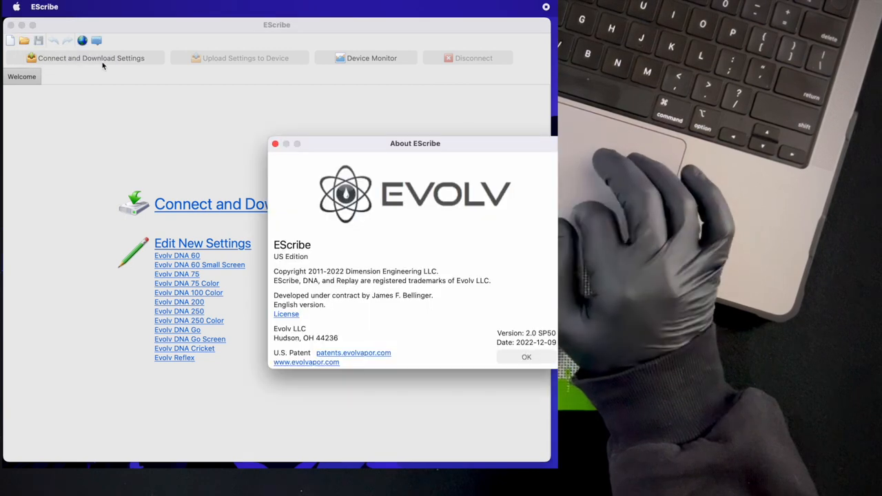
drag(415, 143, 285, 139)
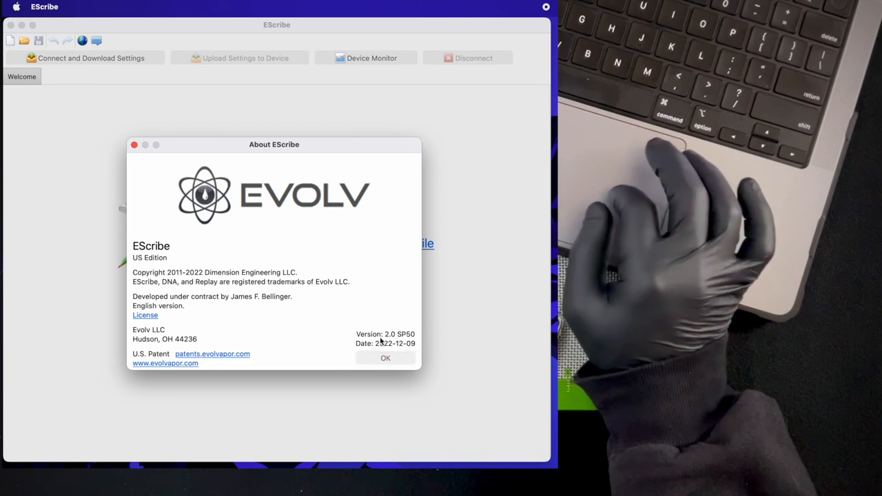
click(386, 358)
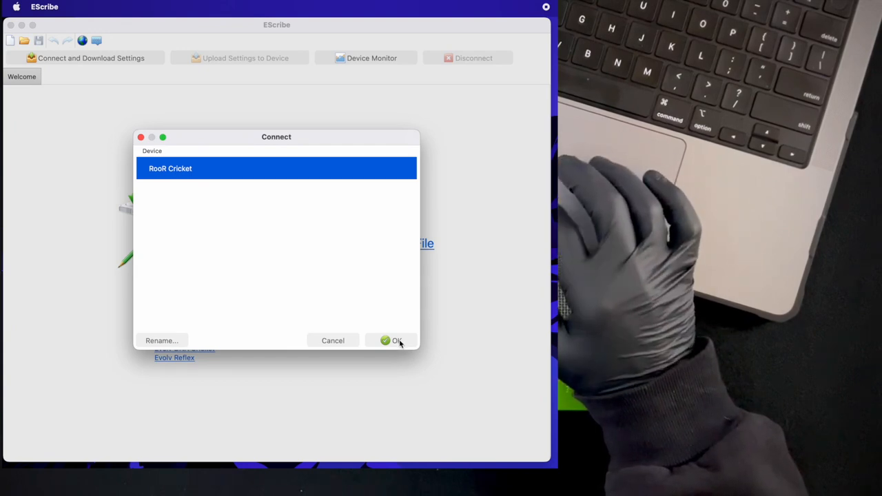
Keep the device name 'RooR Cricket' and connect it over USB
click(162, 340)
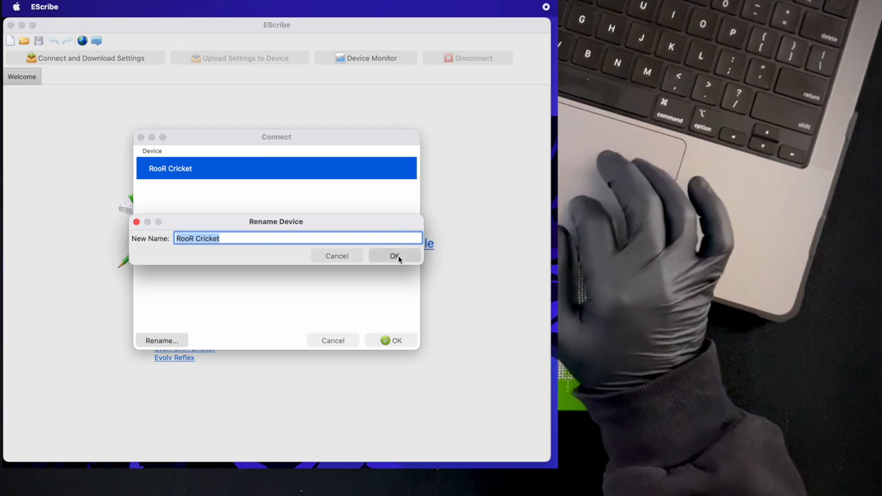
click(395, 256)
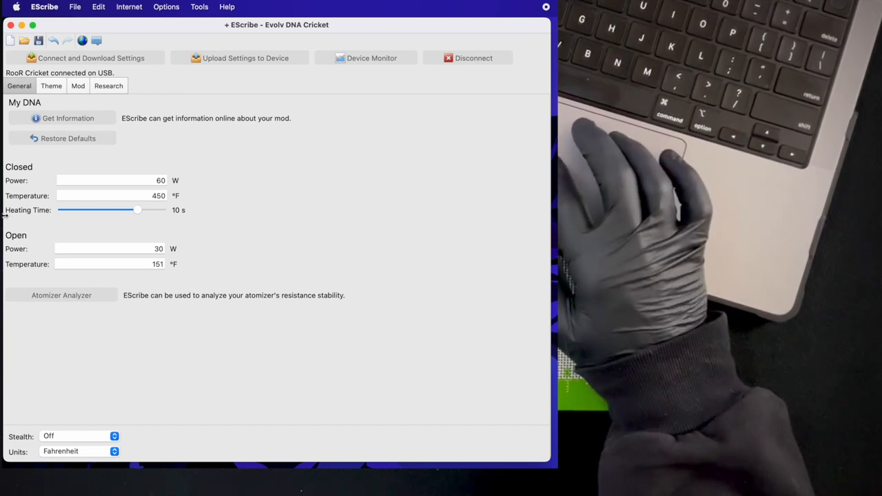
mouse_move(21, 217)
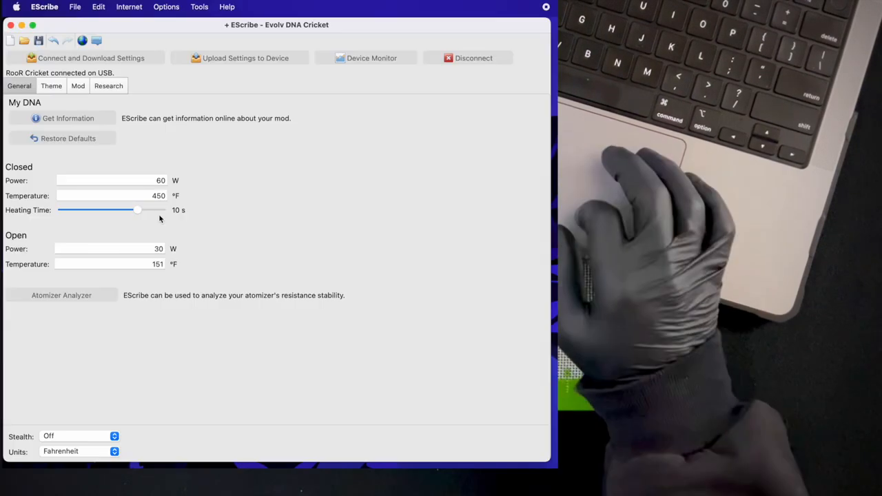
mouse_move(181, 209)
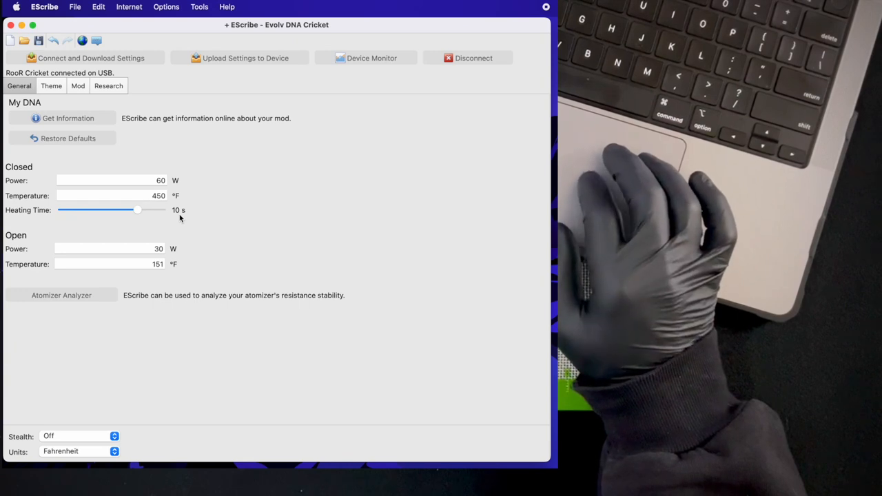
mouse_move(296, 201)
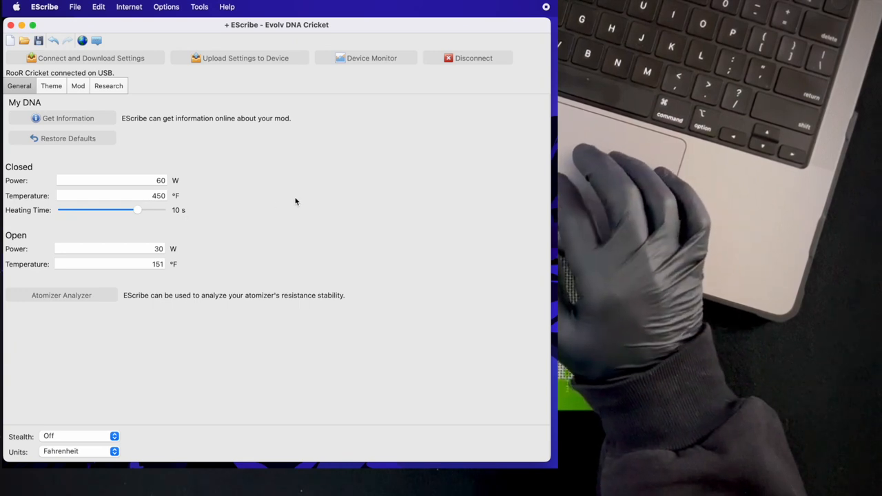
Choose Tools > Apply Service Pack to list DNA Cricket service packs
click(199, 6)
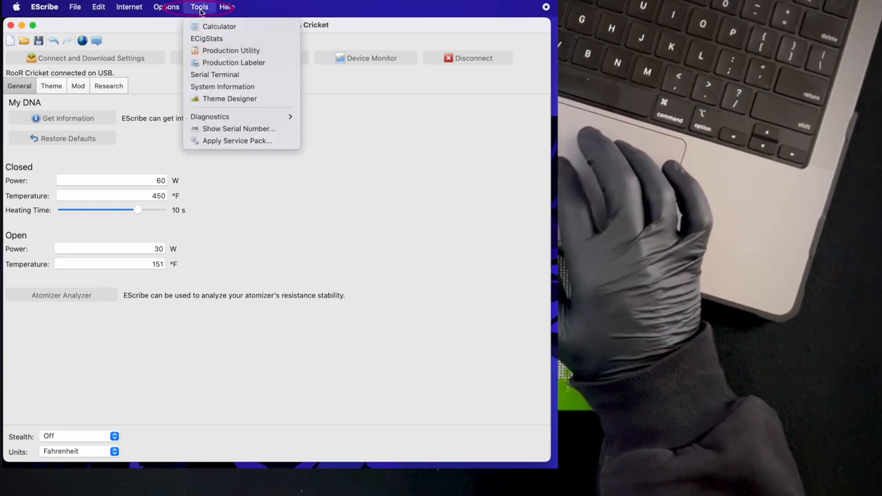
mouse_move(234, 62)
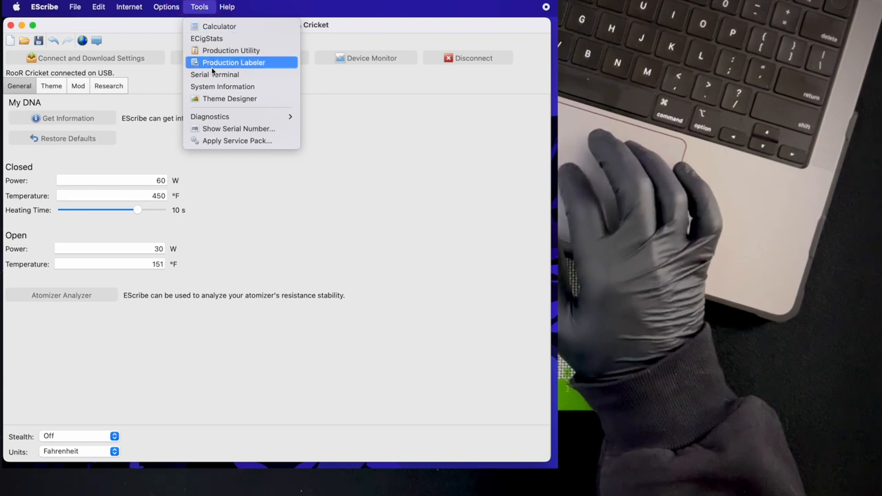
mouse_move(237, 141)
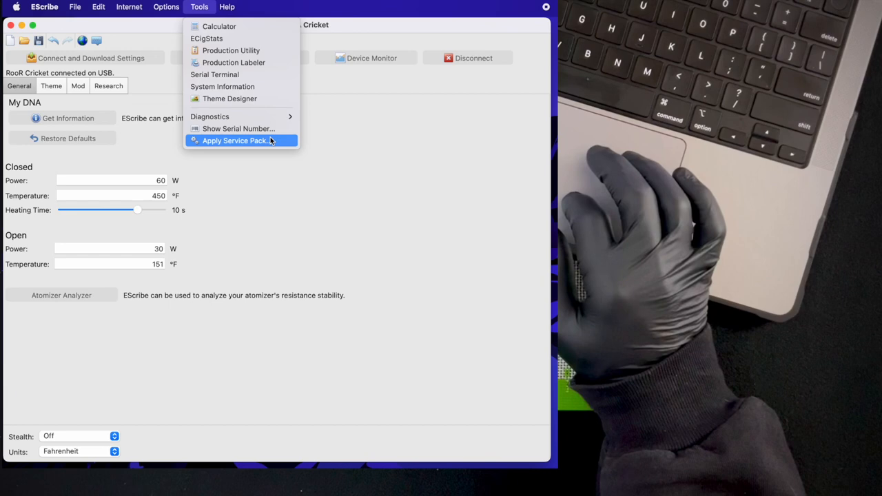
click(237, 141)
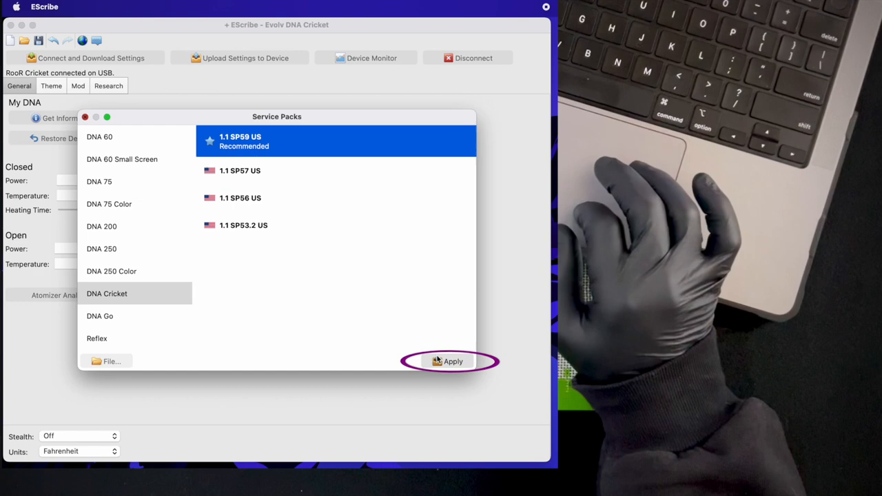
Apply service pack 1.1 SP59 US, confirming the warning and success message
click(453, 361)
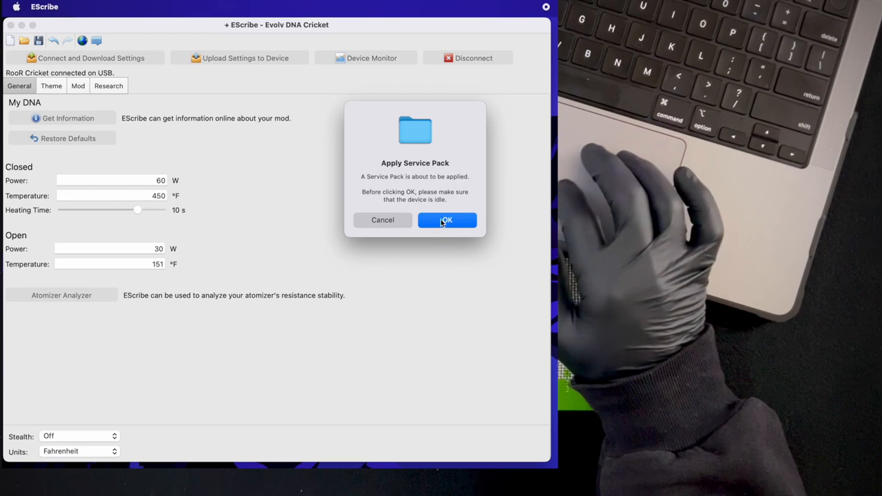
click(447, 220)
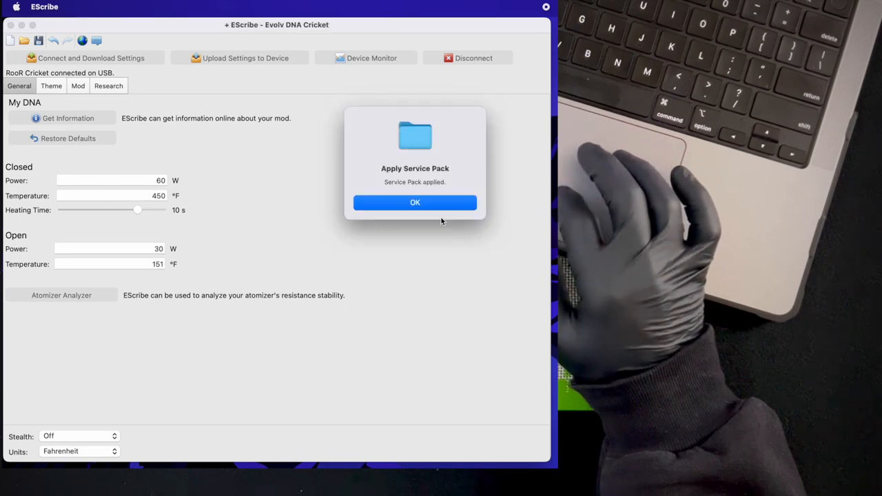
click(415, 202)
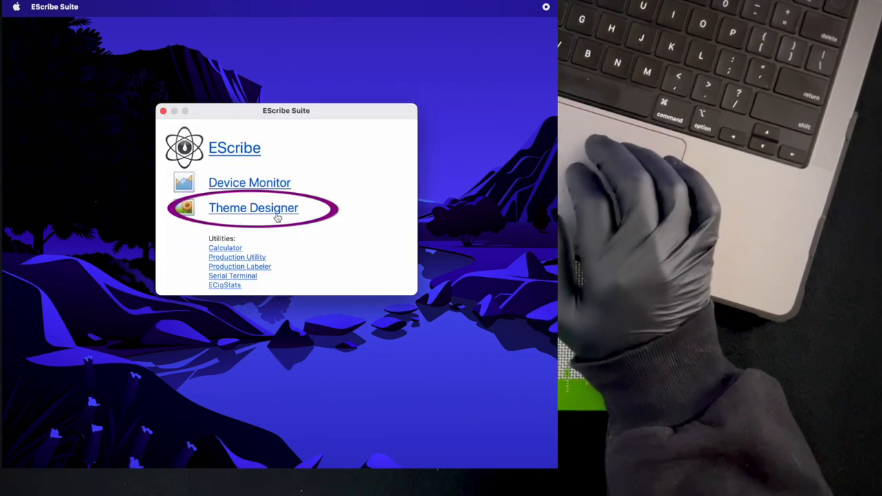
Launch Theme Designer to view the battery, heating, heated and Ready screens
click(253, 208)
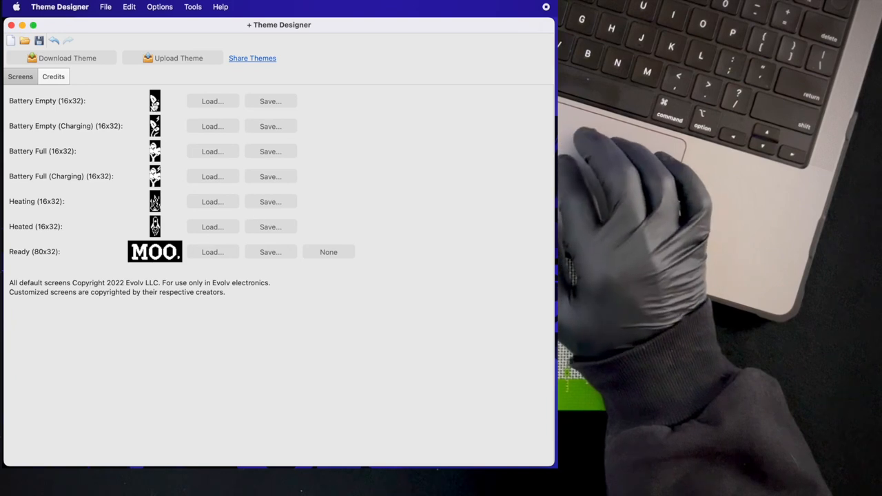
mouse_move(94, 107)
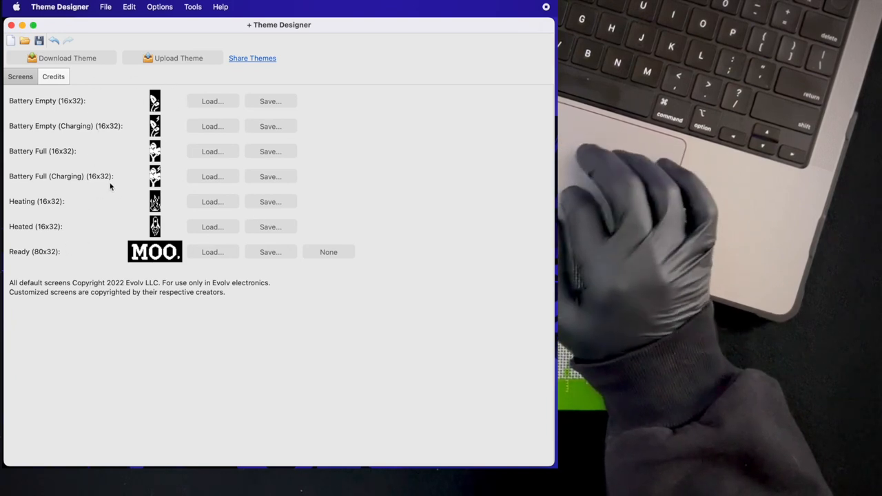
mouse_move(142, 156)
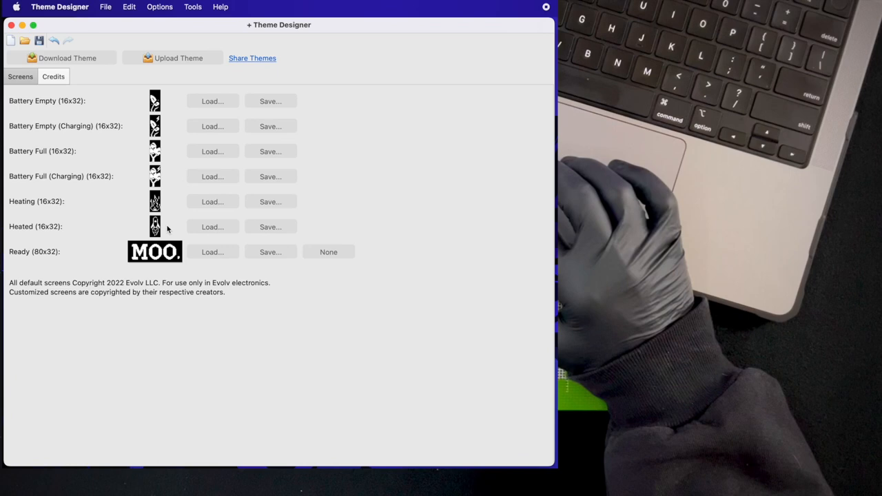
mouse_move(157, 273)
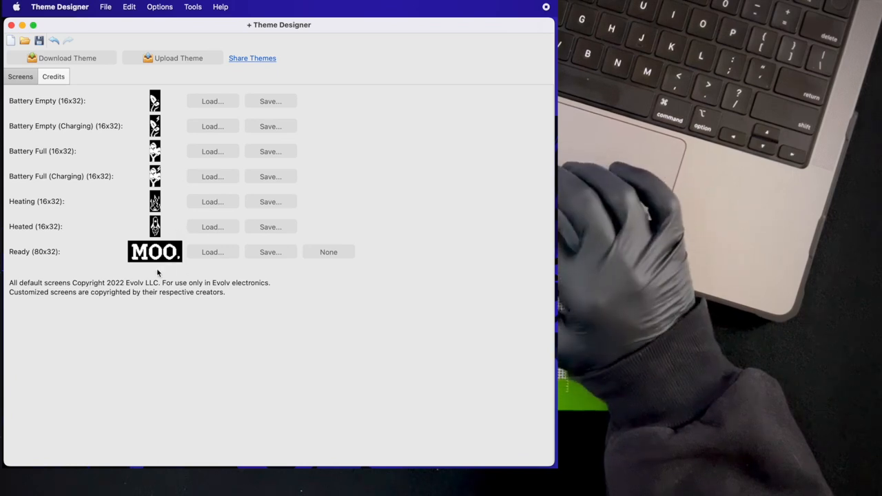